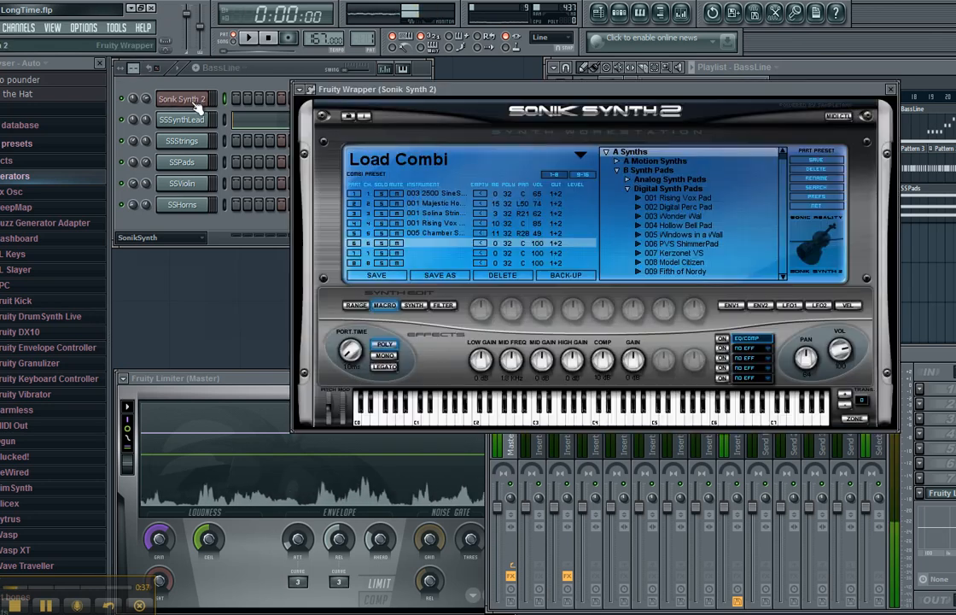
Add a Sonic Synth 2 generator from the Channels > Add one list.
left_click(140, 27)
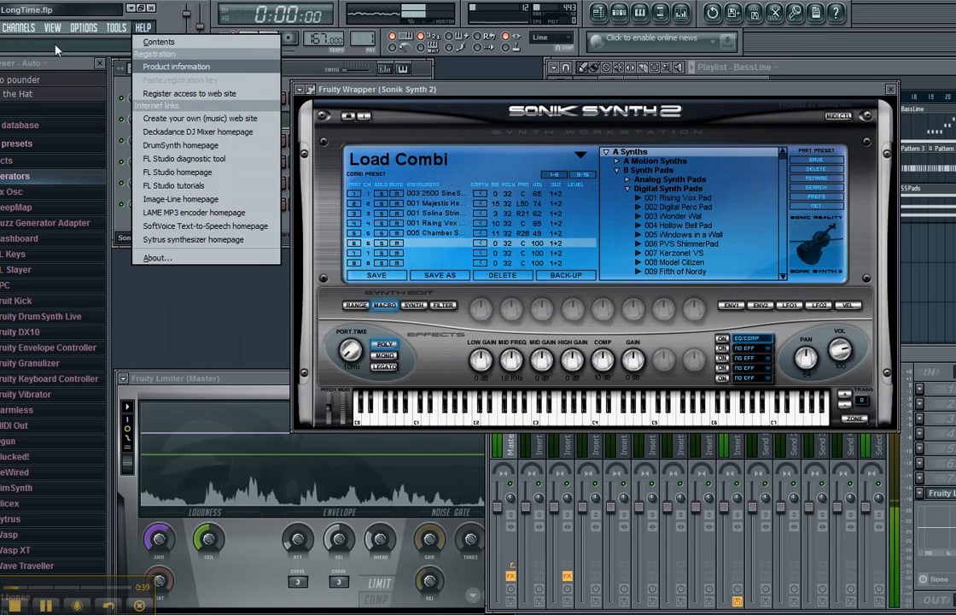
left_click(19, 27)
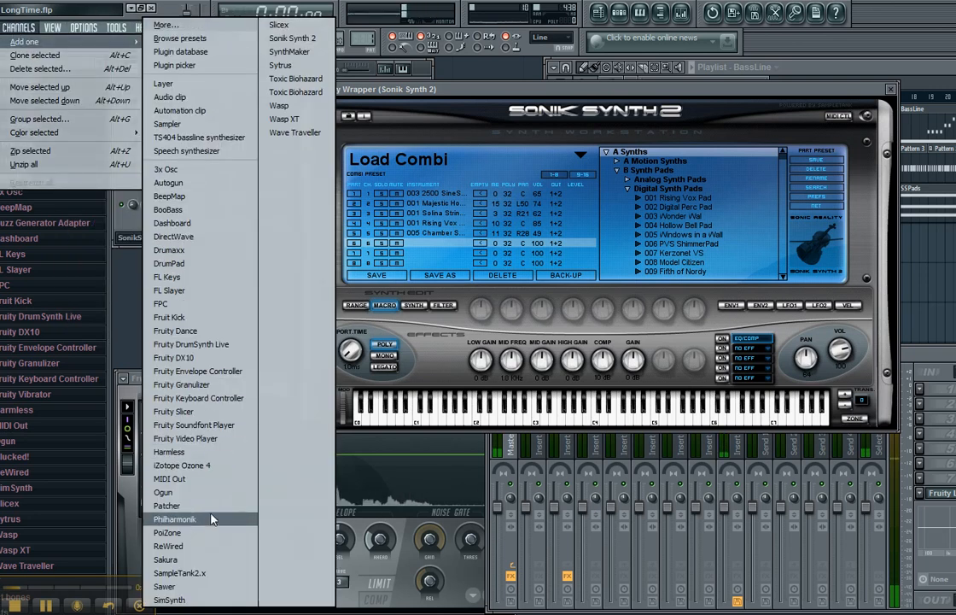
mouse_move(313, 53)
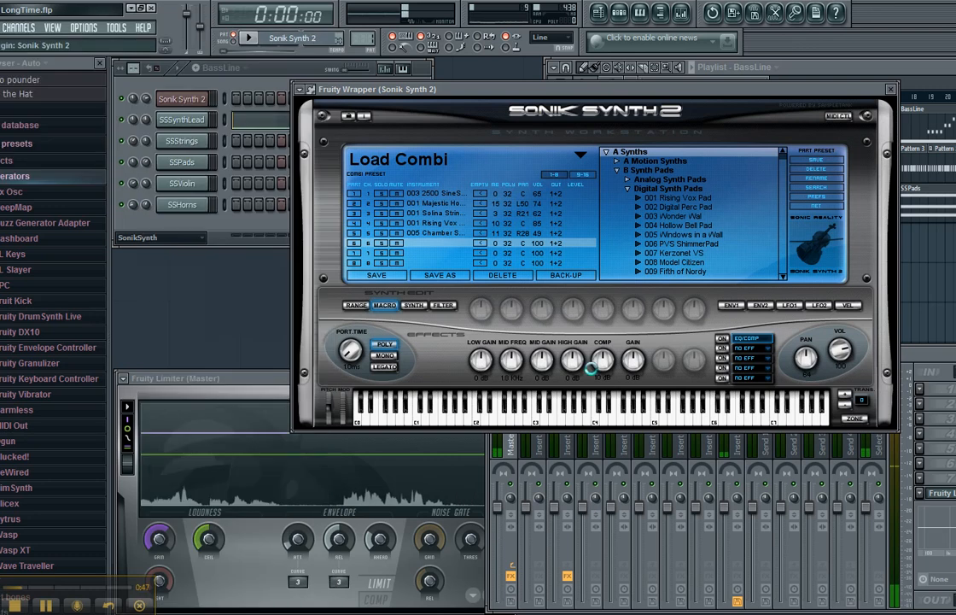
mouse_move(591, 366)
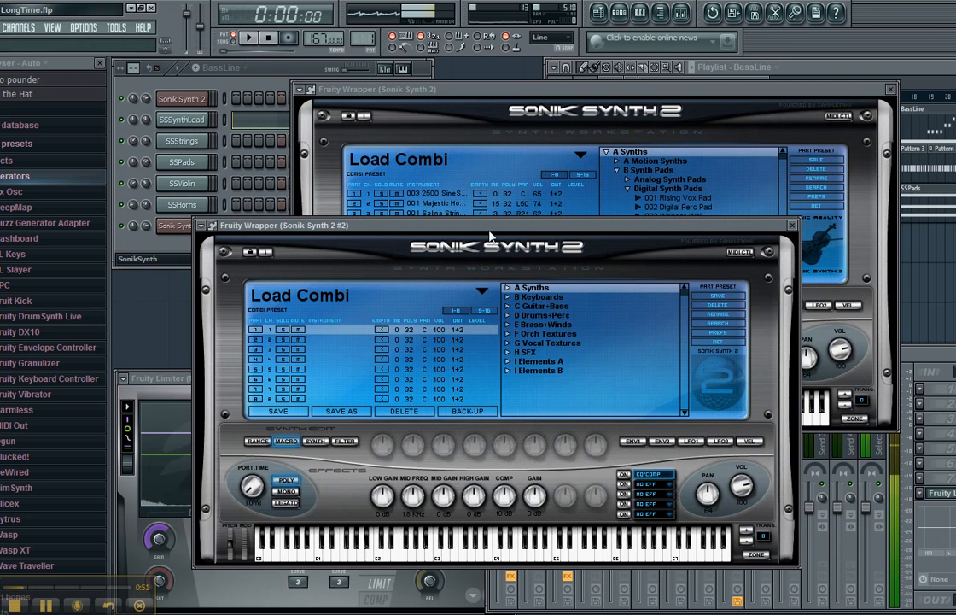
mouse_move(323, 341)
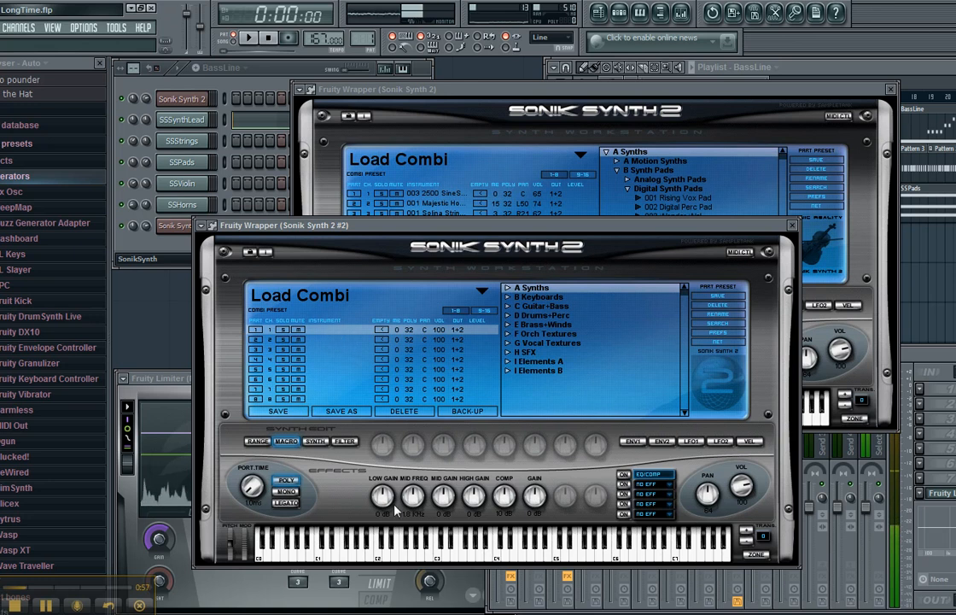
mouse_move(322, 344)
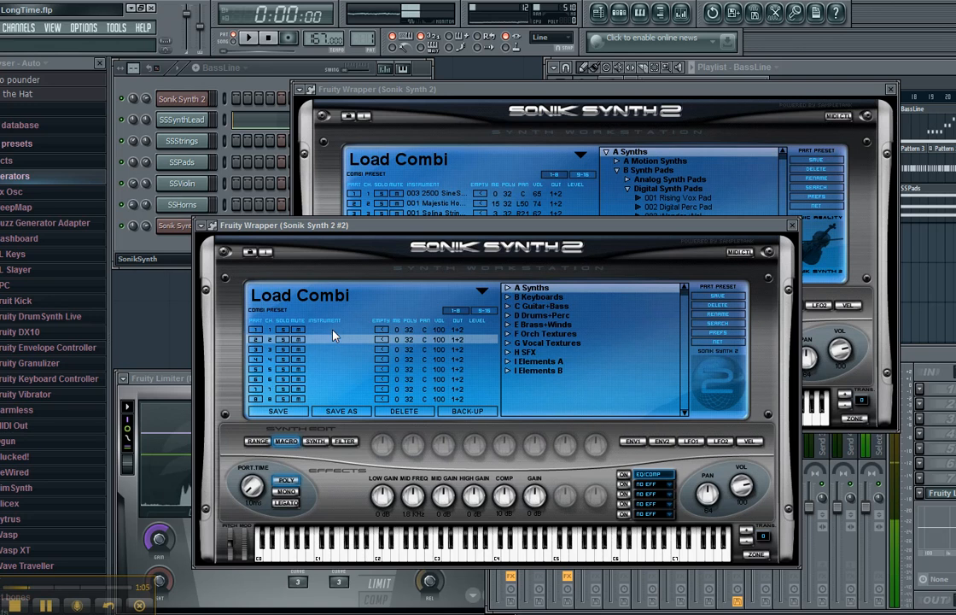
Load the piano patch 001 The One from Keyboards > Pianos into part 1.
left_click(513, 297)
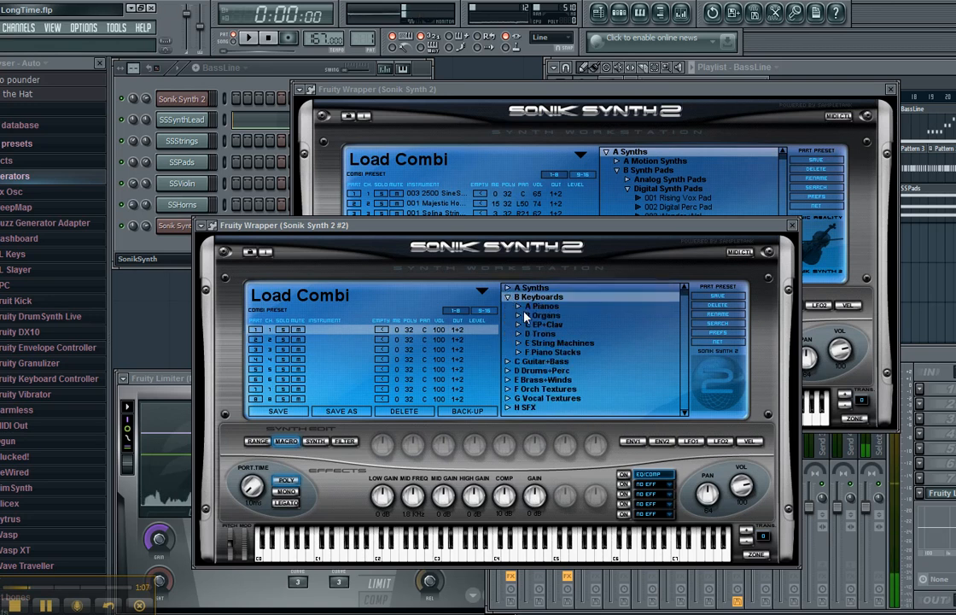
left_click(529, 305)
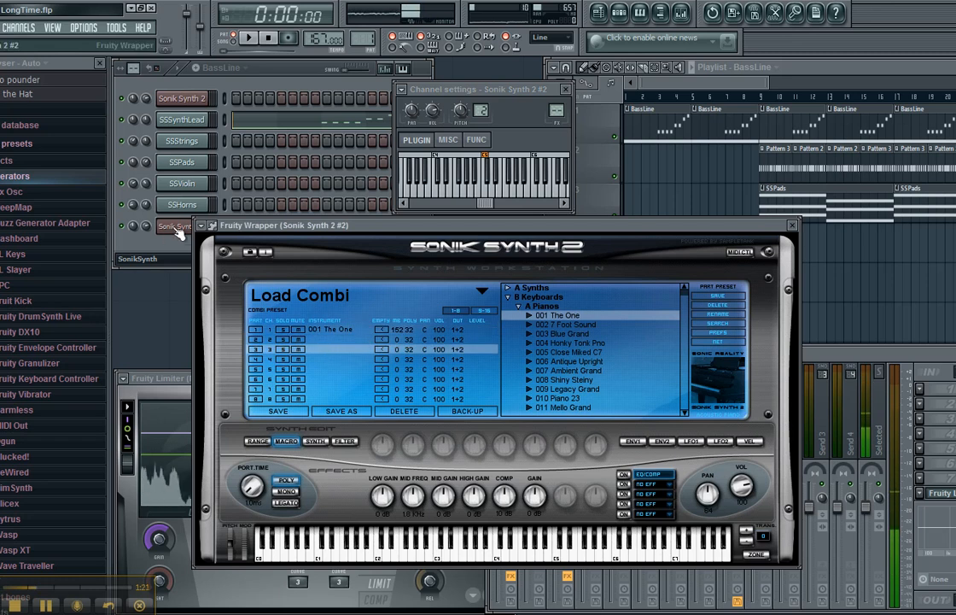
right_click(179, 225)
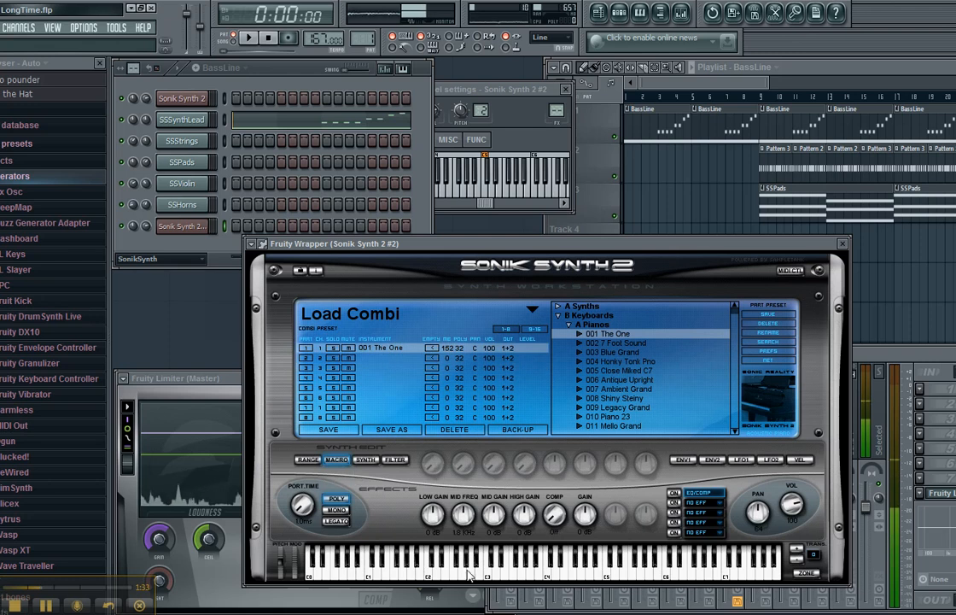
left_click(471, 572)
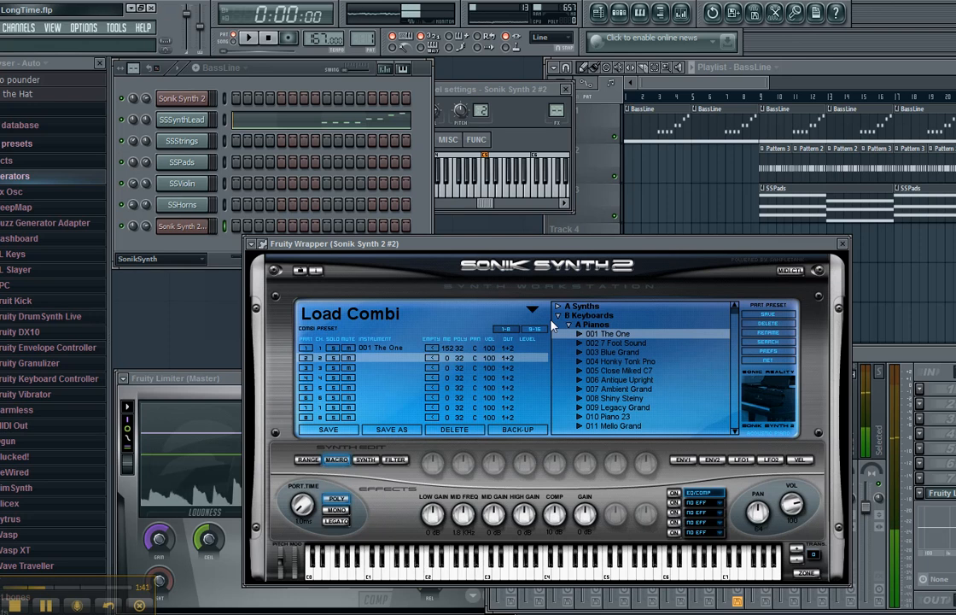
left_click(560, 305)
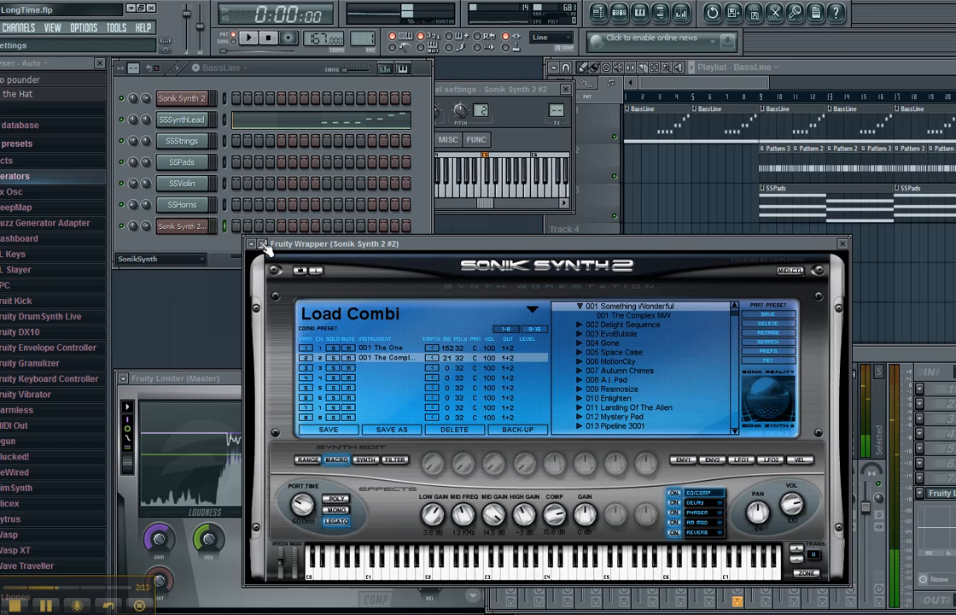
left_click(263, 246)
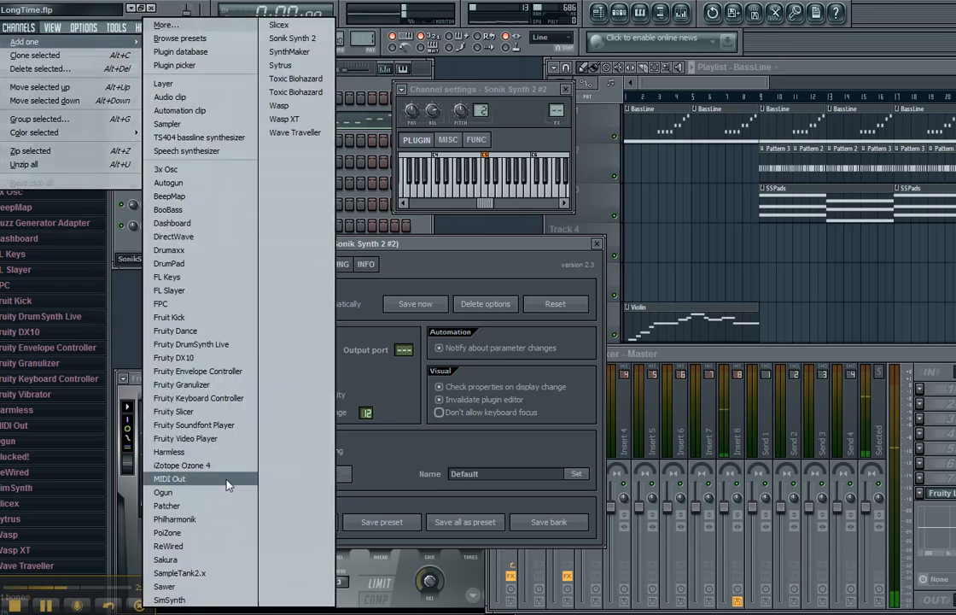
Add a MIDI Out channel beneath Sonic Synth 2 #2.
left_click(169, 478)
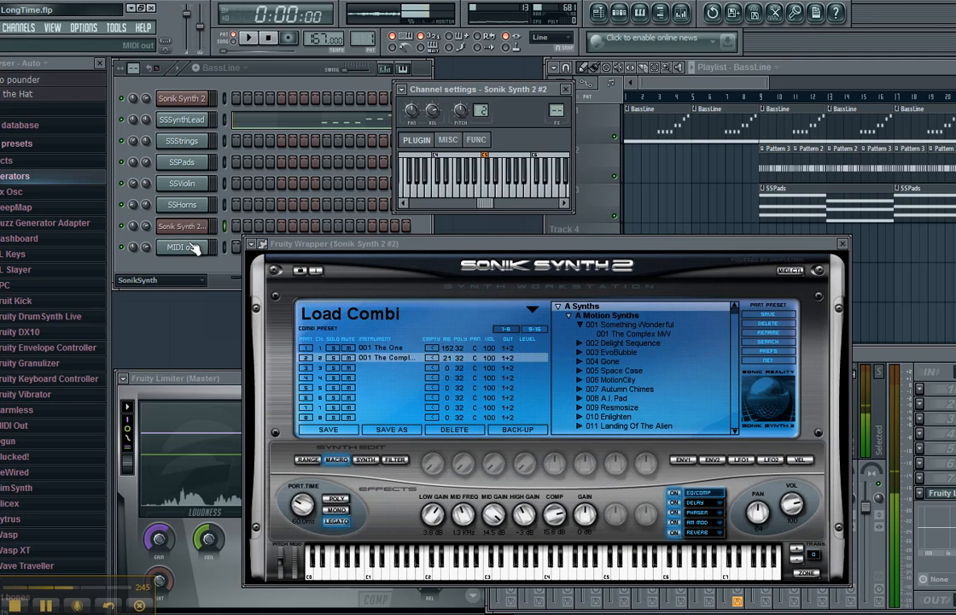
Show the MIDI Out channel settings with its channel, bank, port and patch fields.
left_click(181, 245)
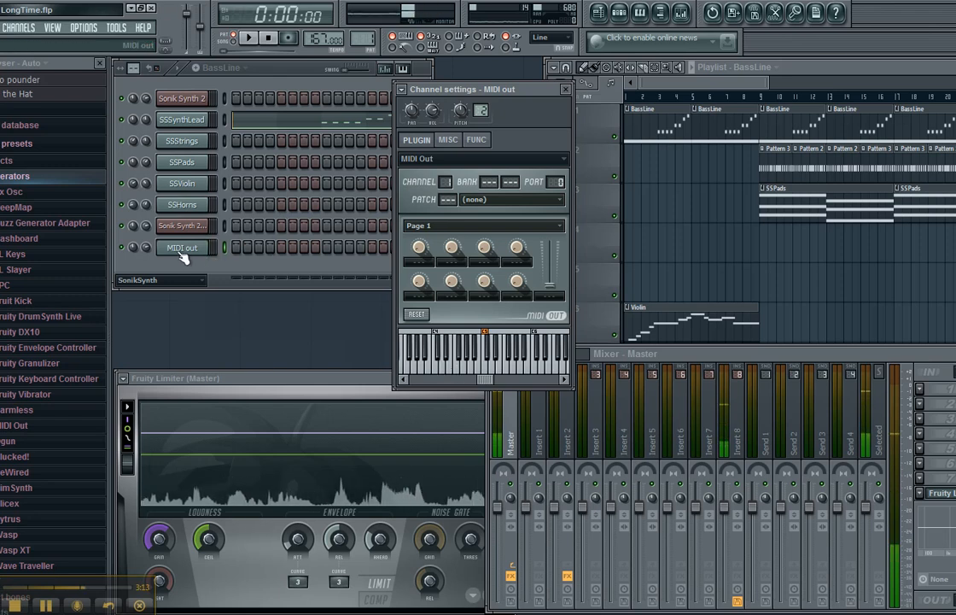
Clone the MIDI Out channel to create MIDI out #2.
right_click(181, 248)
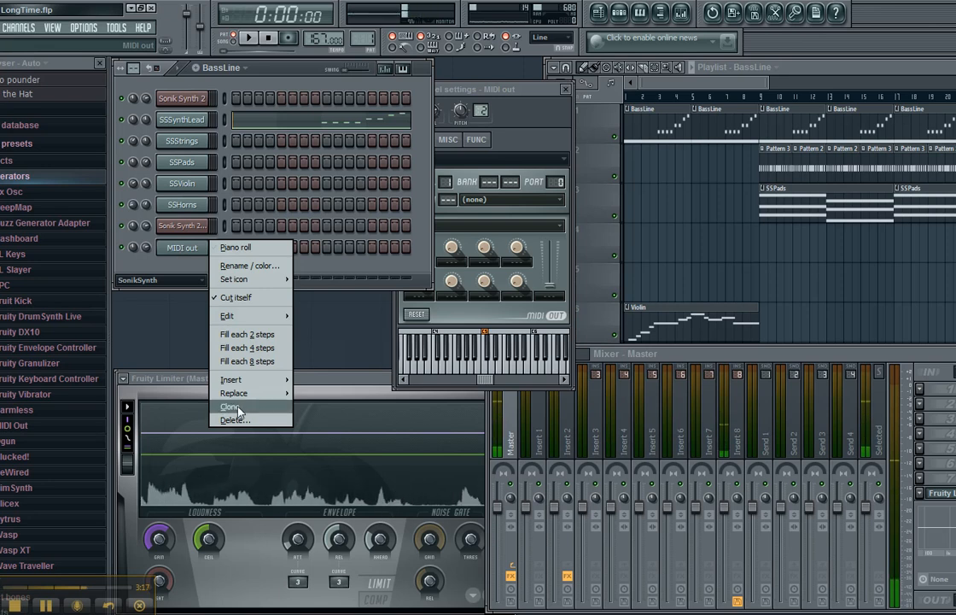
left_click(231, 406)
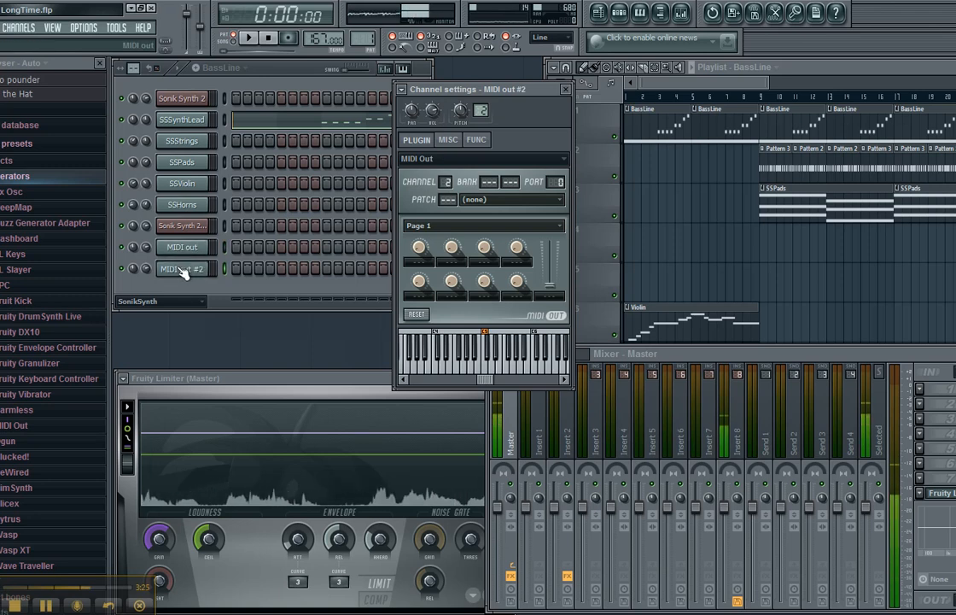
Compare MIDI out #2 with the first Sonic Synth 2 and show its wrapper MIDI port settings.
left_click(181, 246)
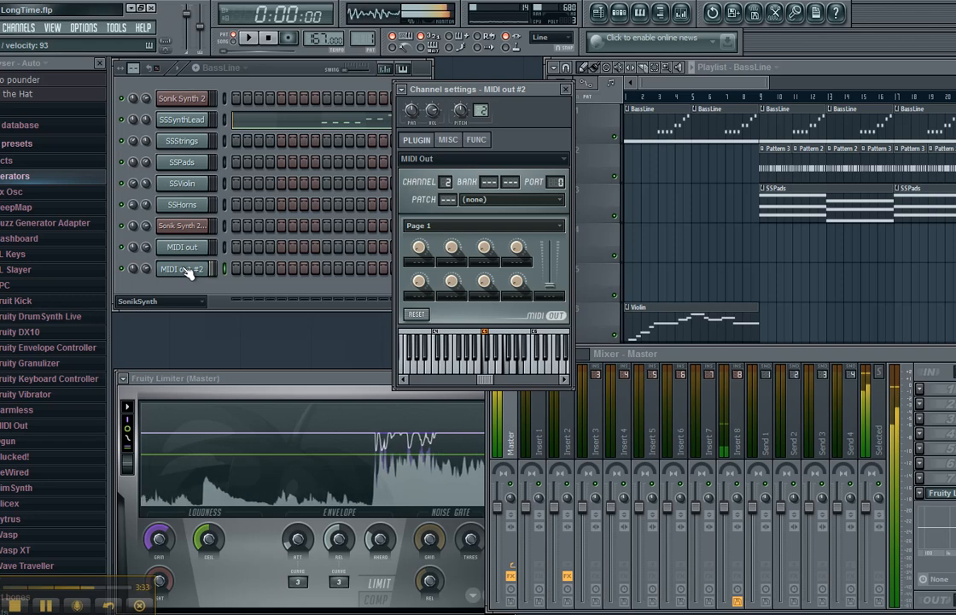
left_click(184, 225)
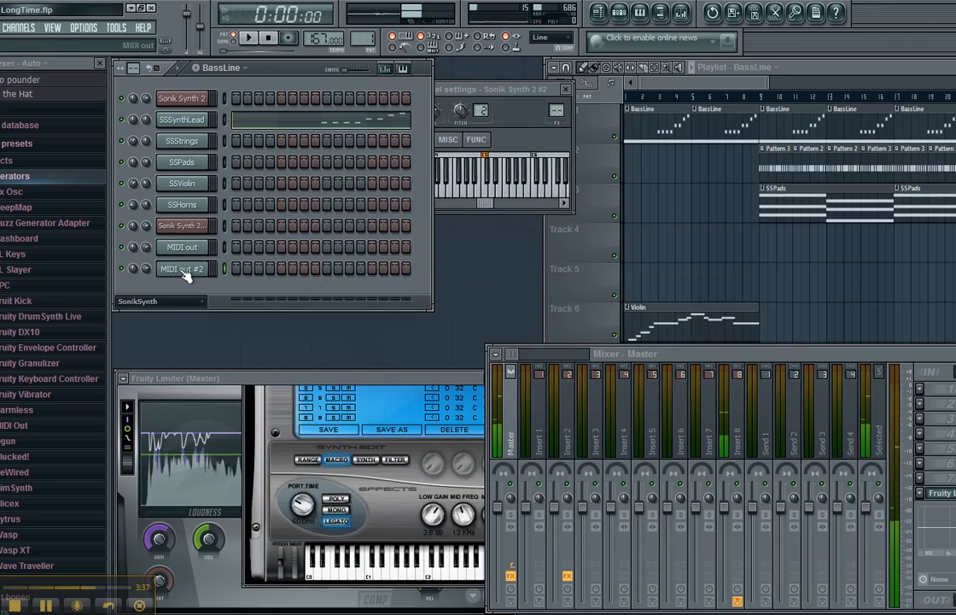
left_click(181, 268)
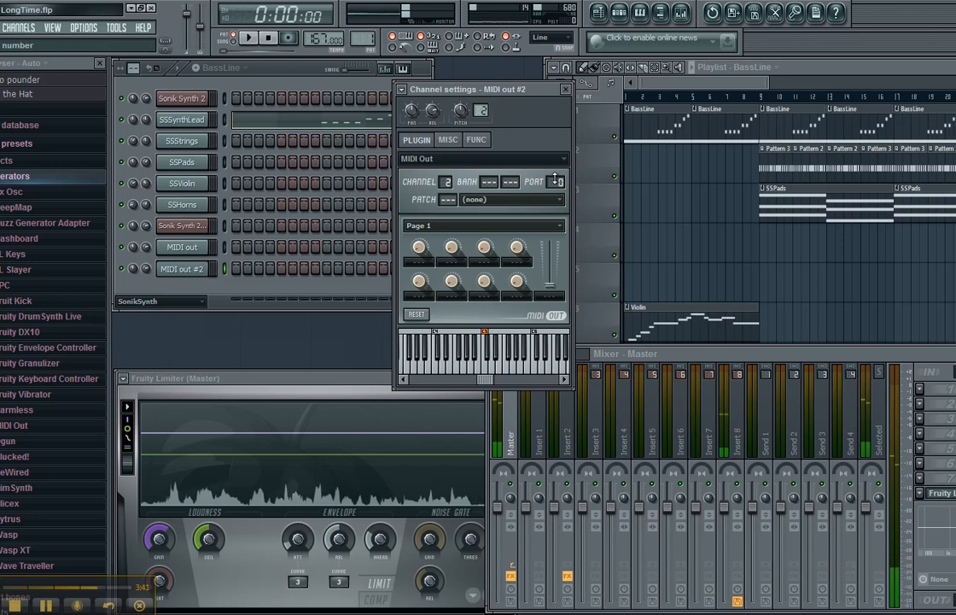
left_click(184, 227)
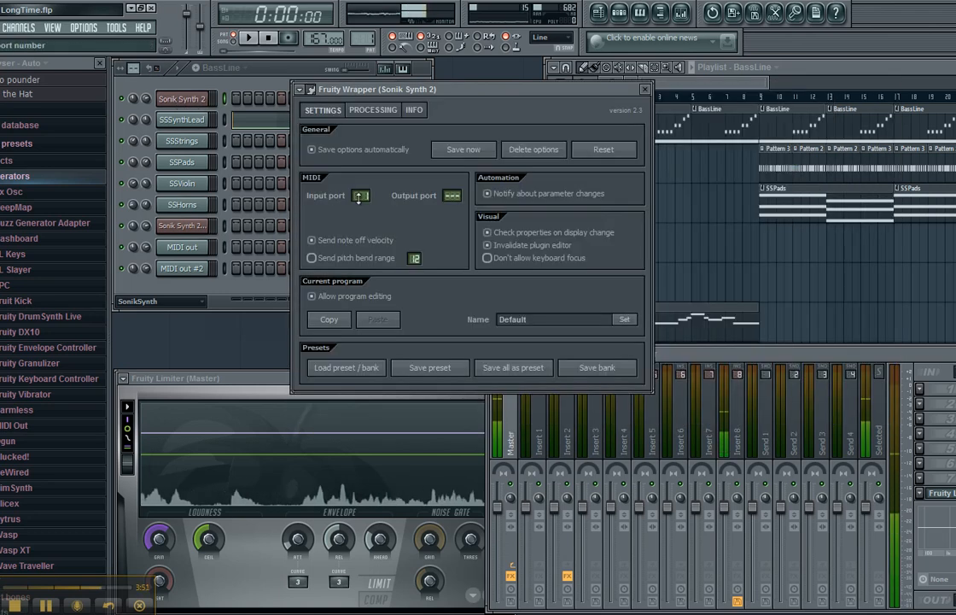
Review SSSynthLead and SSStrings settings, then show the first Sonic Synth 2's Load Combi browser.
left_click(181, 120)
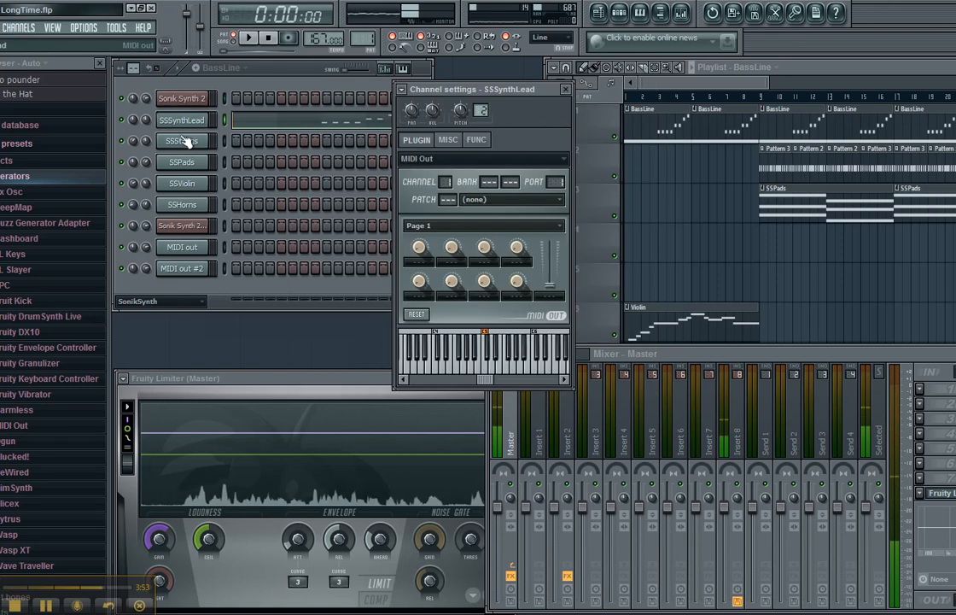
left_click(183, 140)
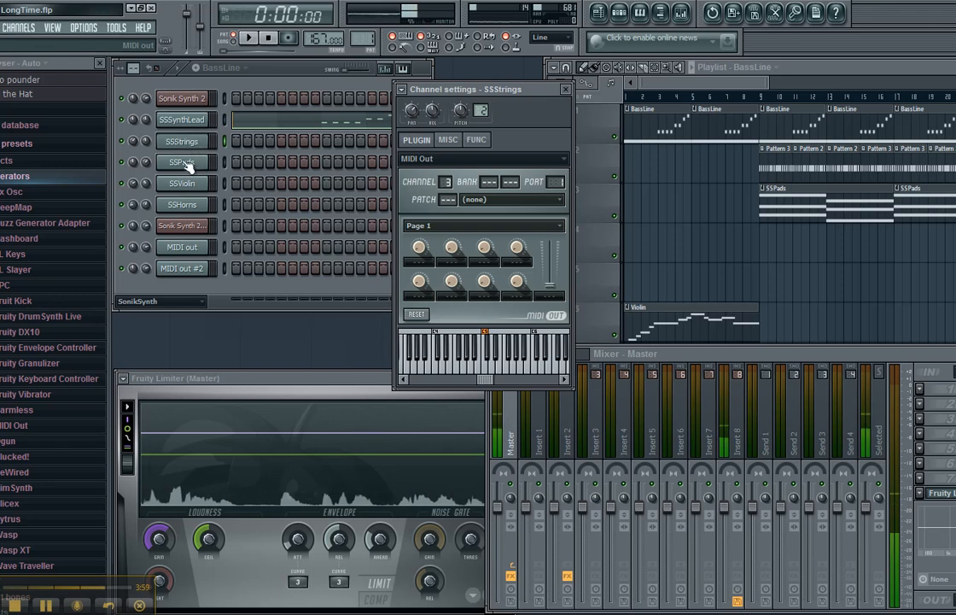
left_click(181, 204)
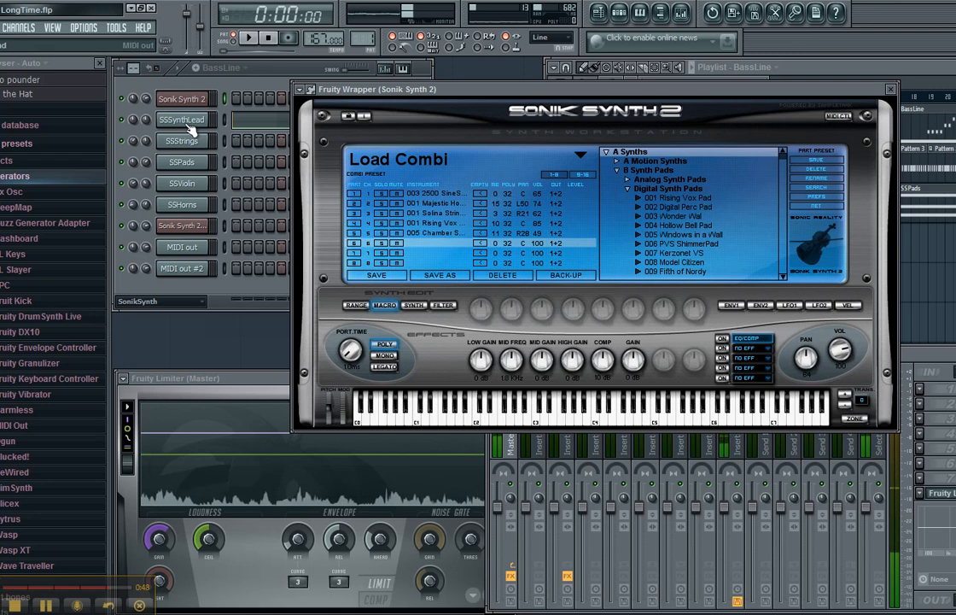
Review SSSynthLead, SSPads and violin channels and start song playback.
left_click(181, 140)
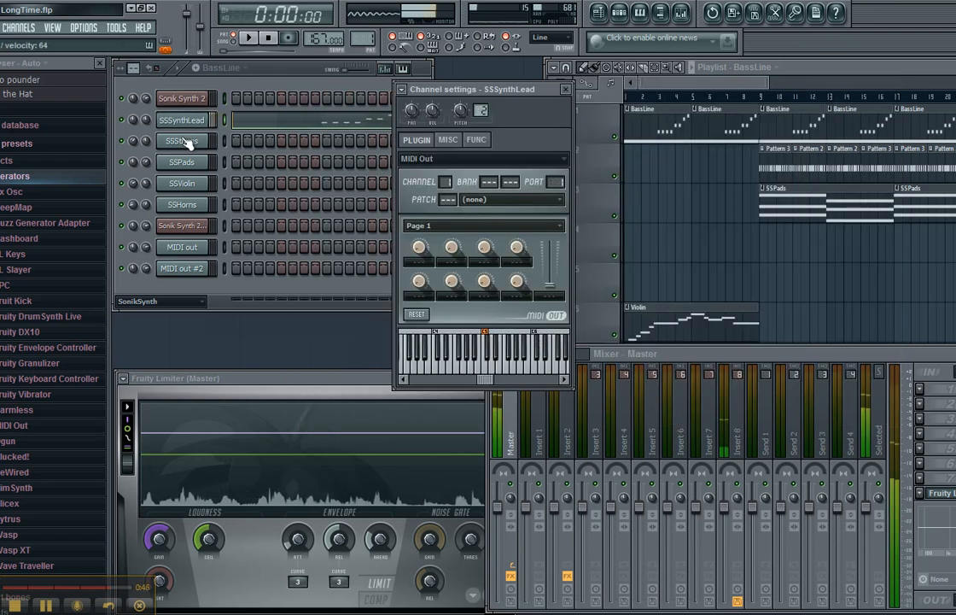
left_click(181, 160)
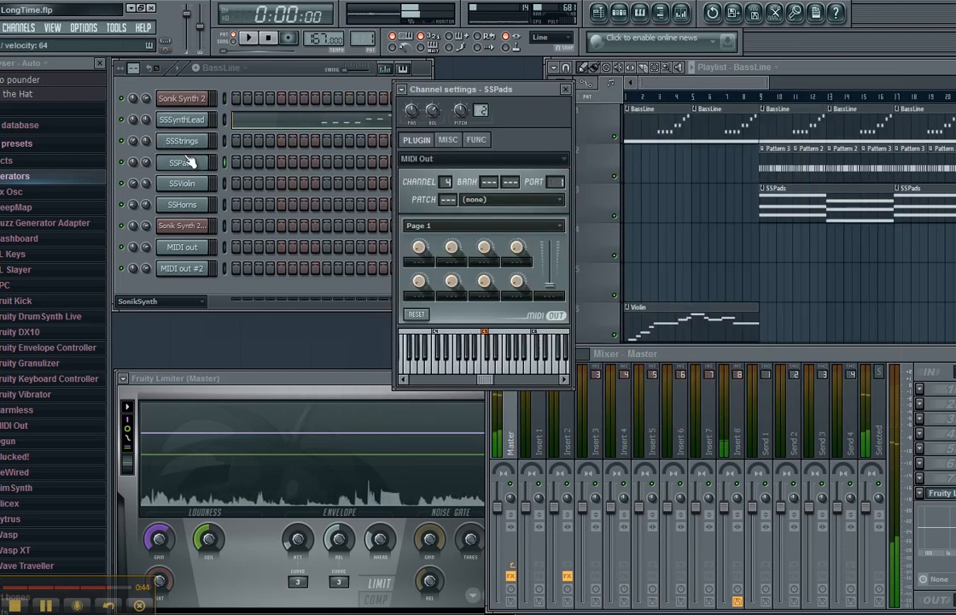
left_click(181, 182)
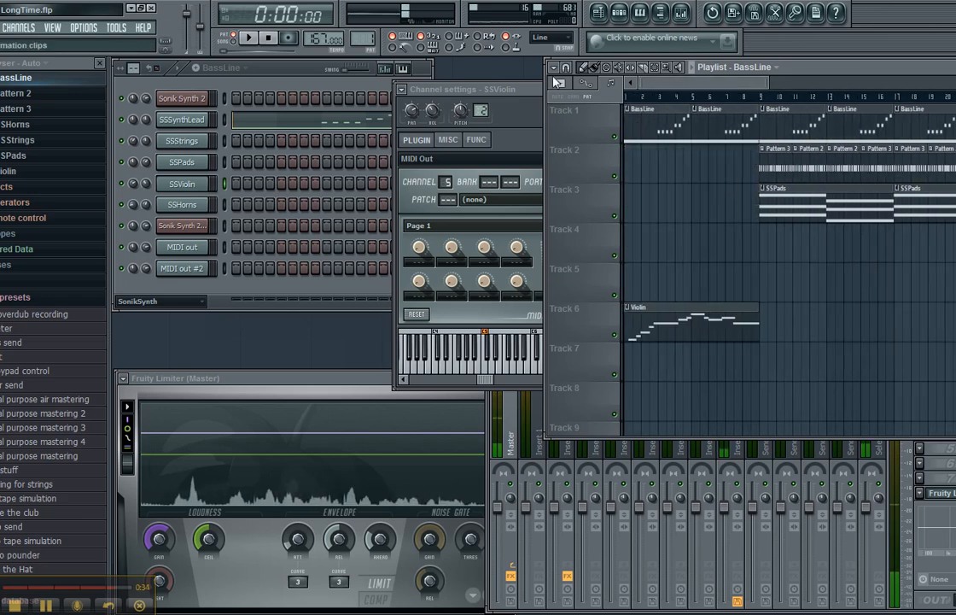
left_click(753, 93)
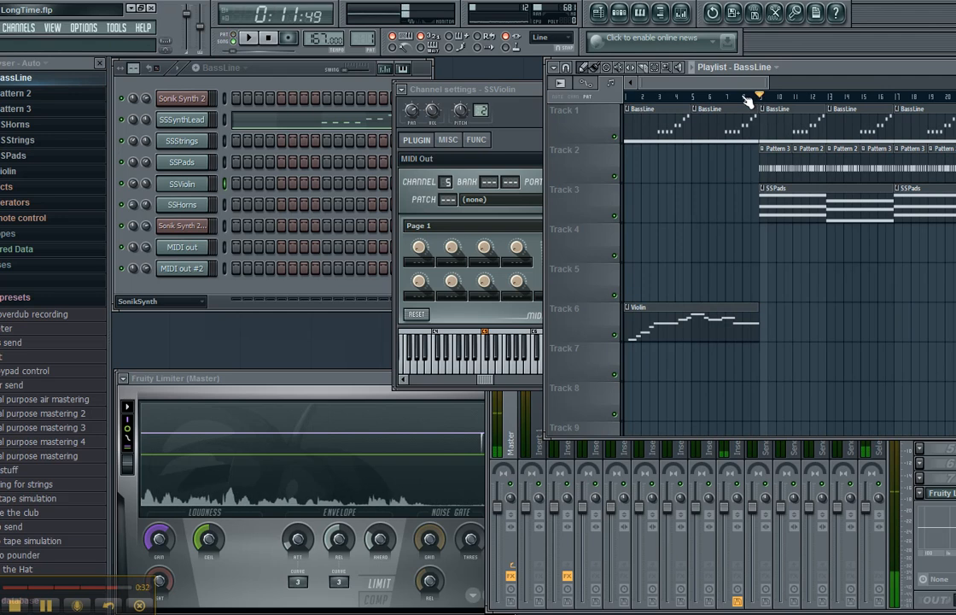